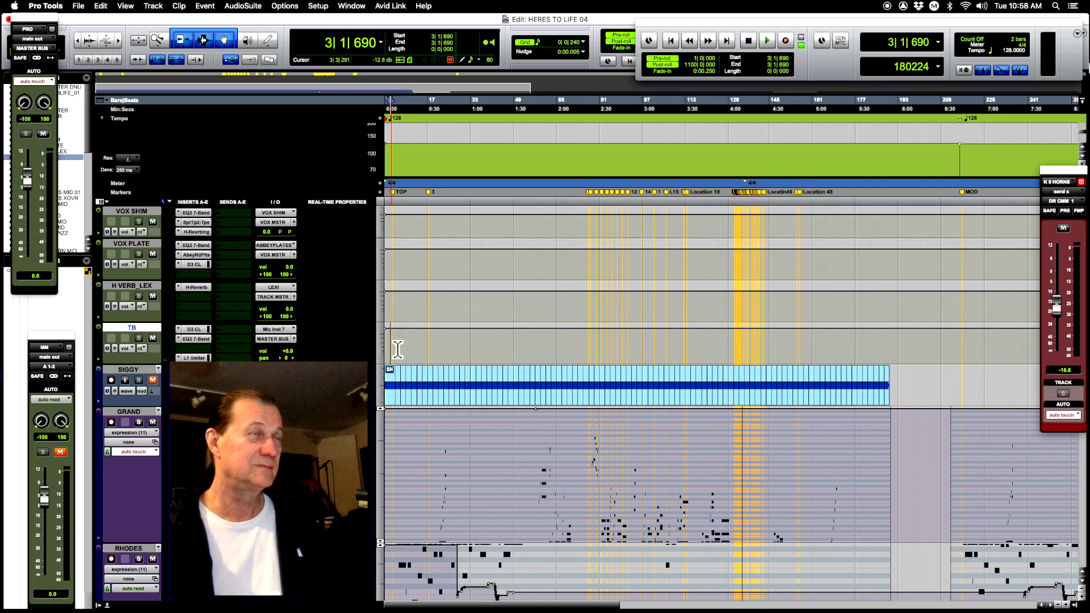
Scroll to the legato and ensemble violin tracks, zoomed in around bar 16.
{"action": "left_click", "coordinate": [766, 40]}
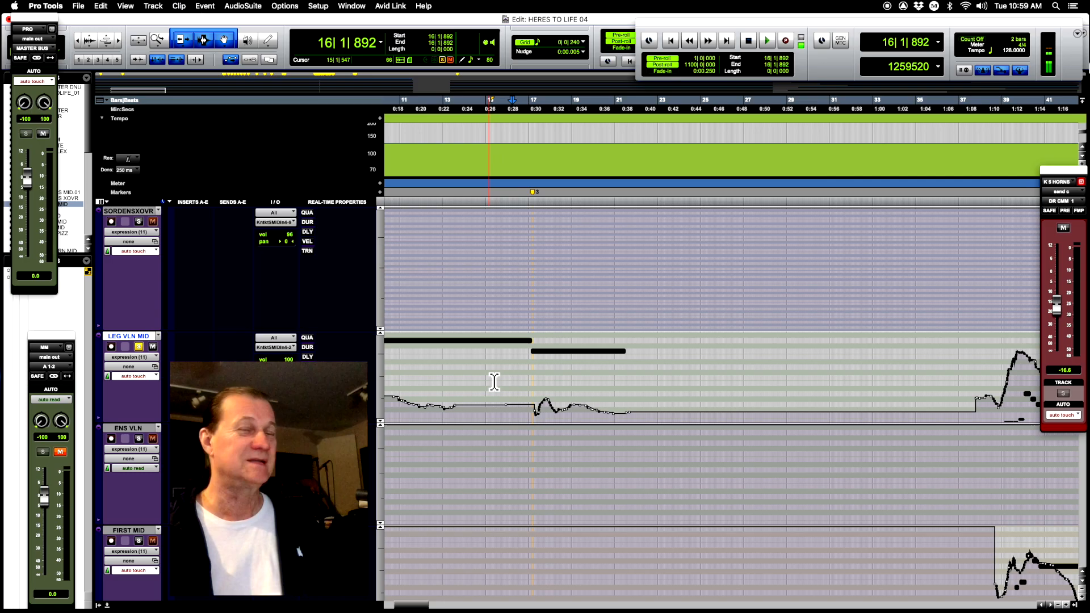
Play the violins, then scroll to the GRAND, RHODES, VIBES and HARP notes near bar 21.
{"action": "left_click", "coordinate": [765, 41]}
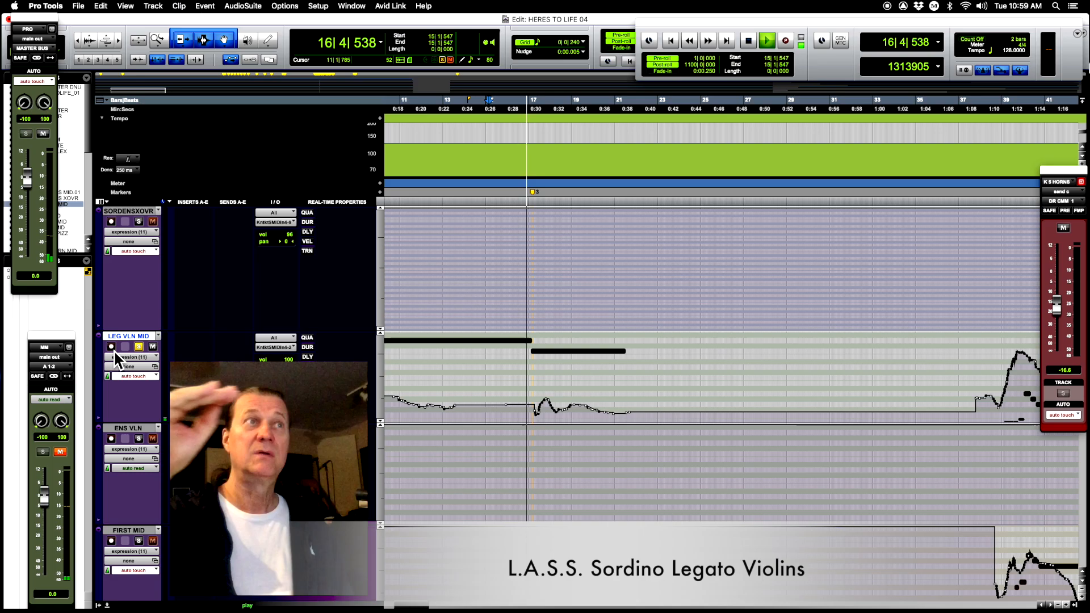
{"action": "left_click", "coordinate": [748, 40]}
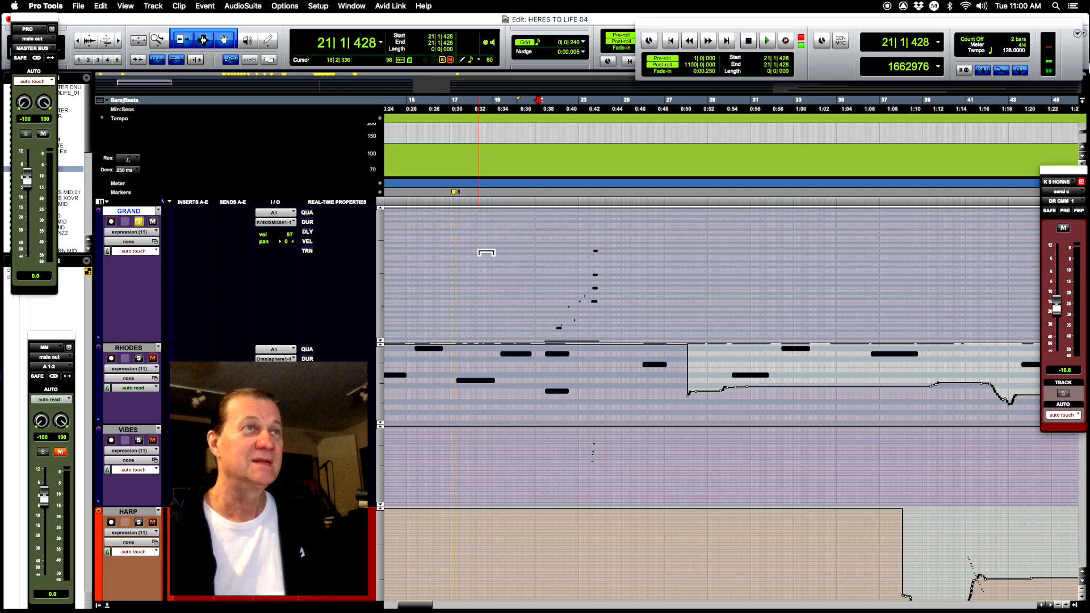
Scroll so SORDENSMI01 sits at the top, above SORDENSXOVR and LEG VLN MID.
{"action": "left_click", "coordinate": [766, 40]}
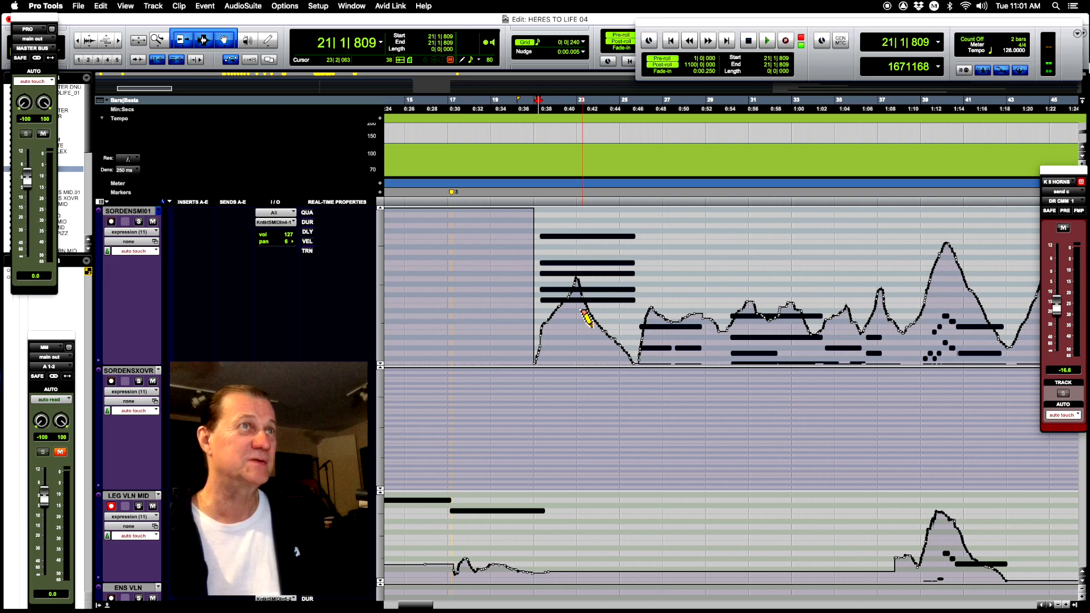
{"action": "left_click", "coordinate": [766, 41]}
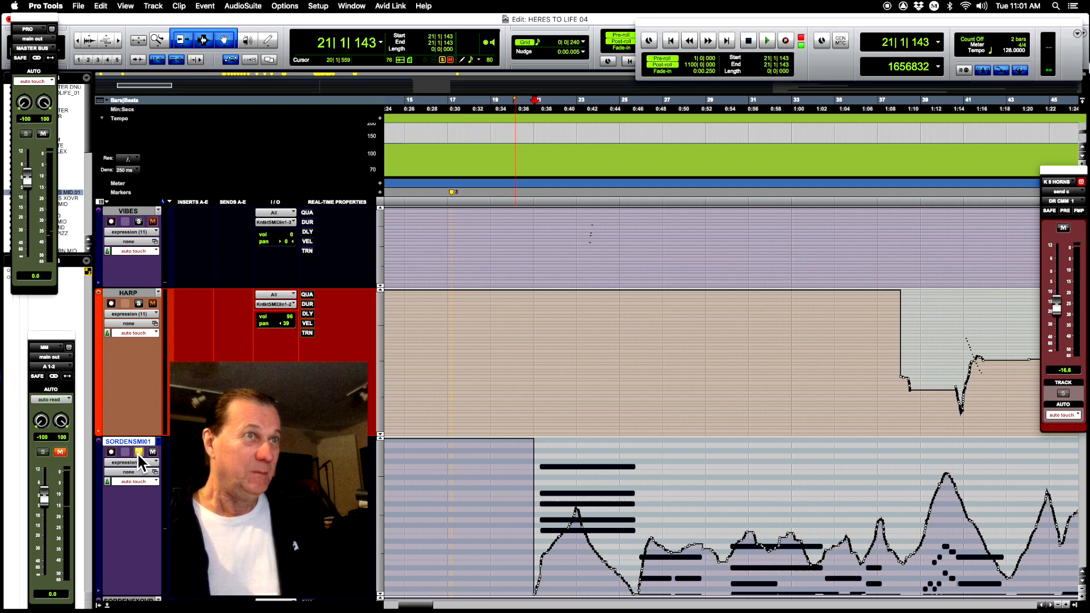
{"action": "left_click", "coordinate": [766, 41]}
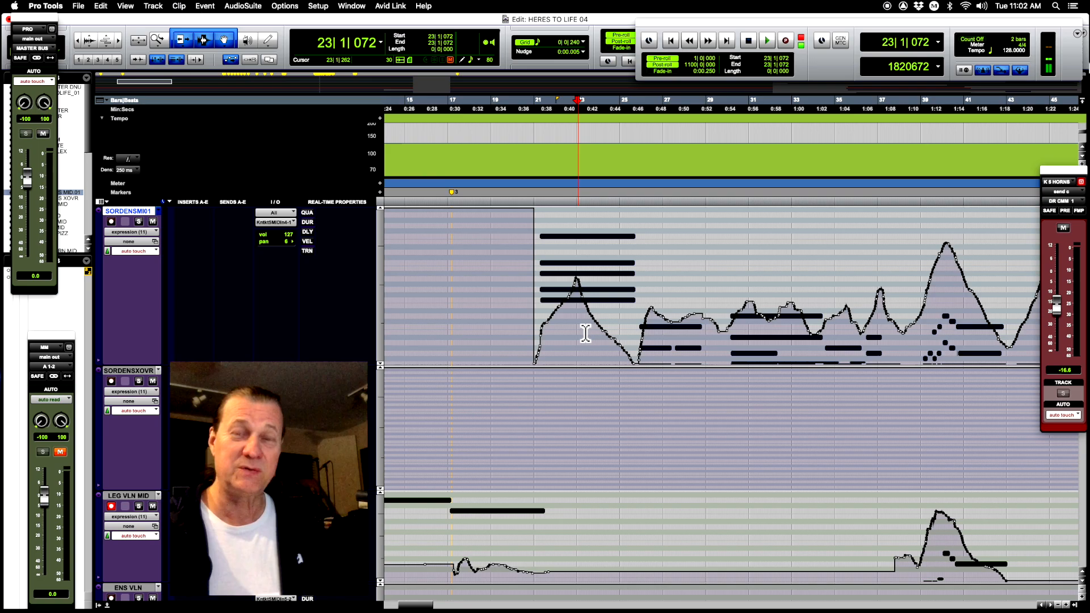
Play through to about bar 38 with the HARP and SORDENSMI01 tracks in view.
{"action": "left_click", "coordinate": [766, 40]}
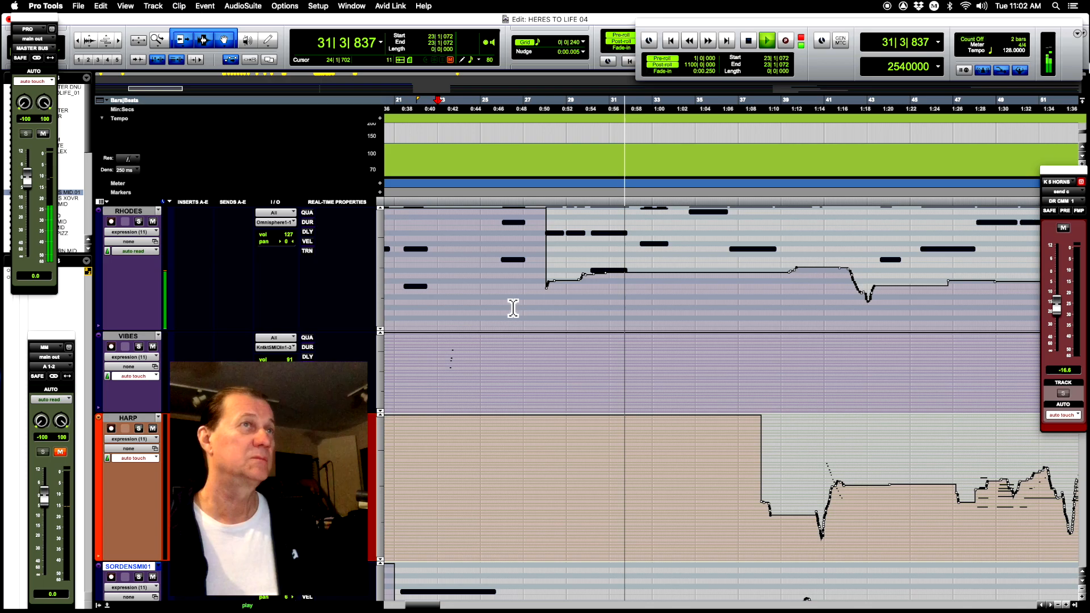
{"action": "left_click", "coordinate": [766, 41]}
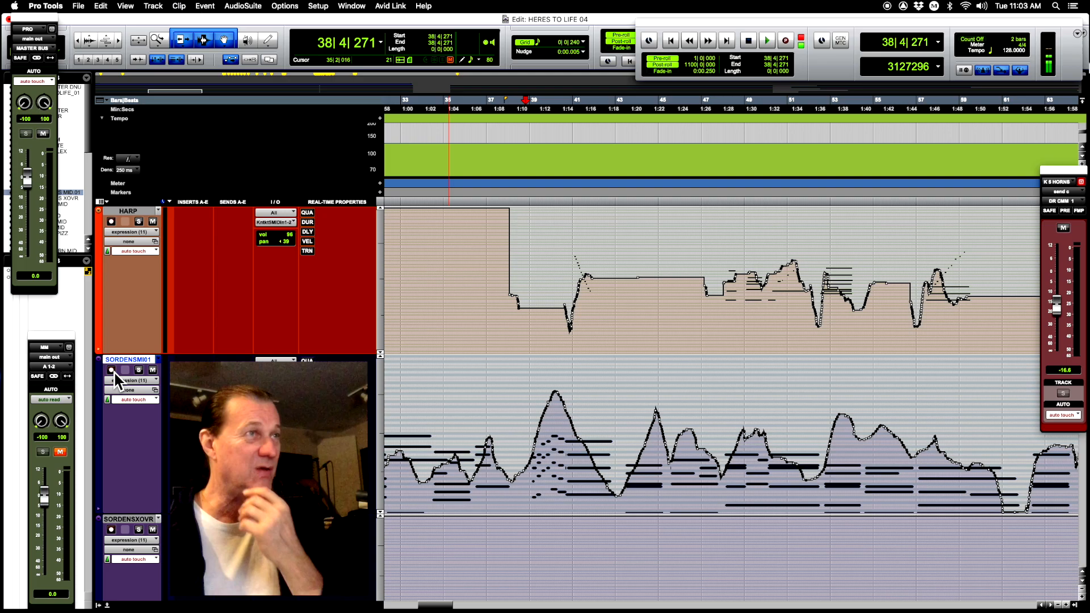
{"action": "left_click", "coordinate": [111, 369]}
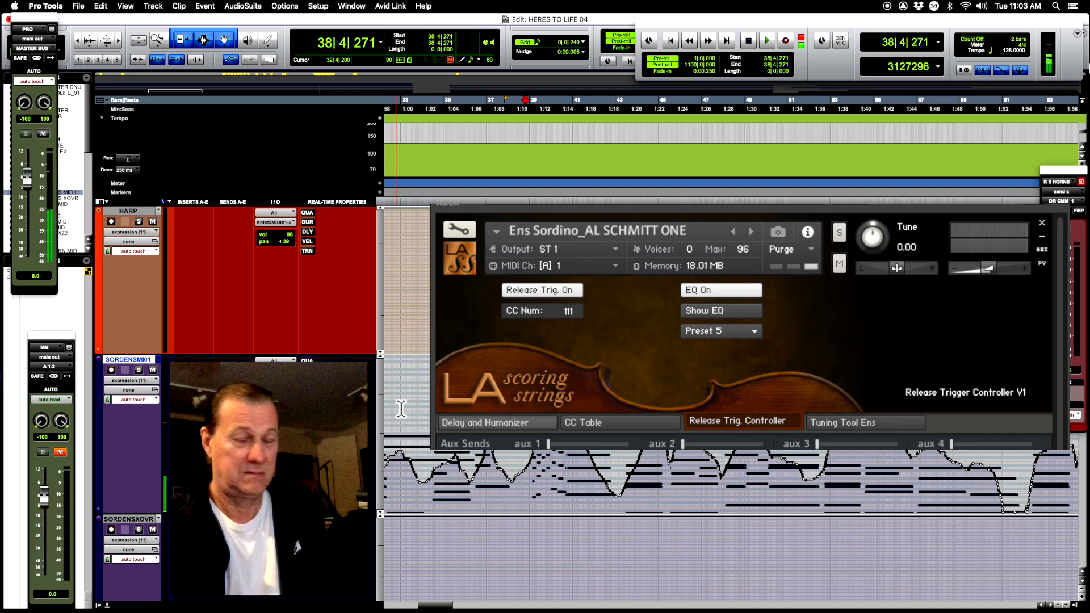
Close the Ens Sordino Kontakt window, leaving the harp and SORDENSMI01 curves visible.
{"action": "left_click", "coordinate": [1041, 222]}
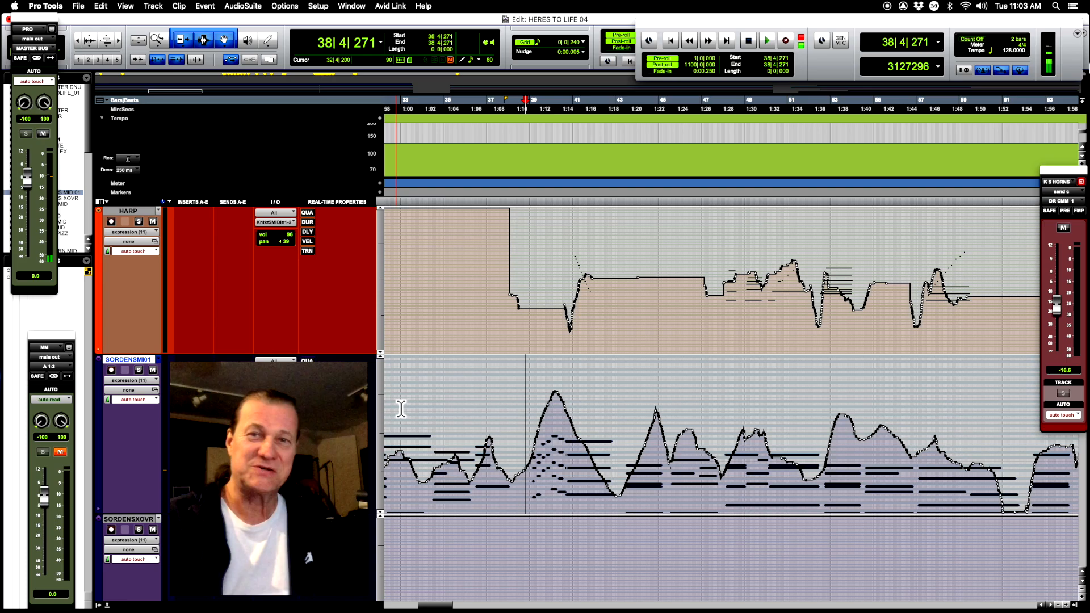
Scroll to ENS VLN, FIRST MID, FAST VL MID, LEG VC MID and BASS PIZZ around bar 38.
{"action": "left_click", "coordinate": [766, 41]}
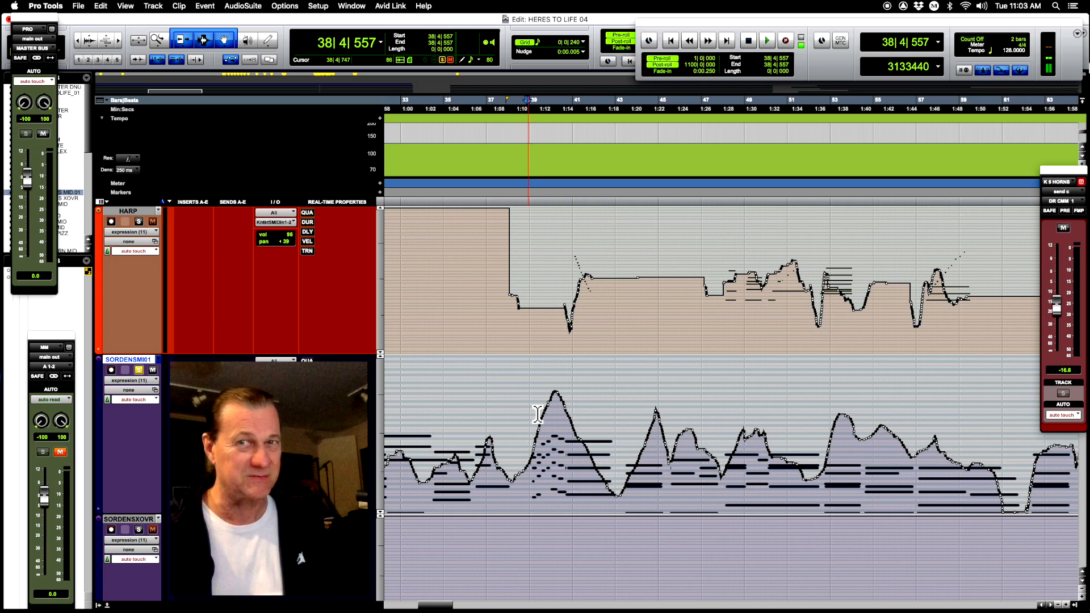
{"action": "left_click", "coordinate": [766, 41]}
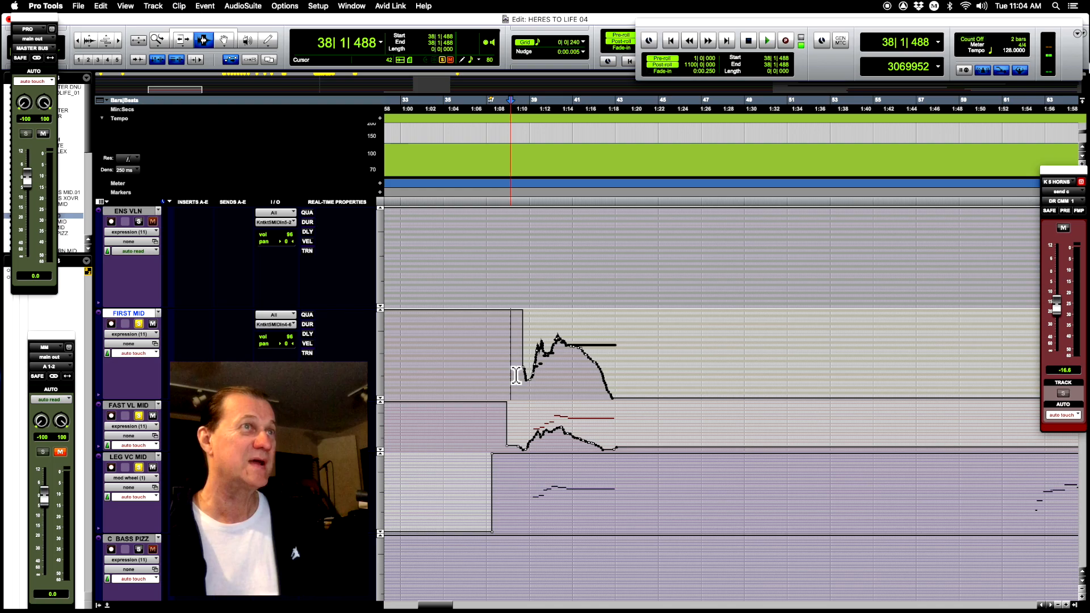
Open the Vln FC Leg Sus Kontakt instrument on the legato violin track.
{"action": "left_click", "coordinate": [766, 40]}
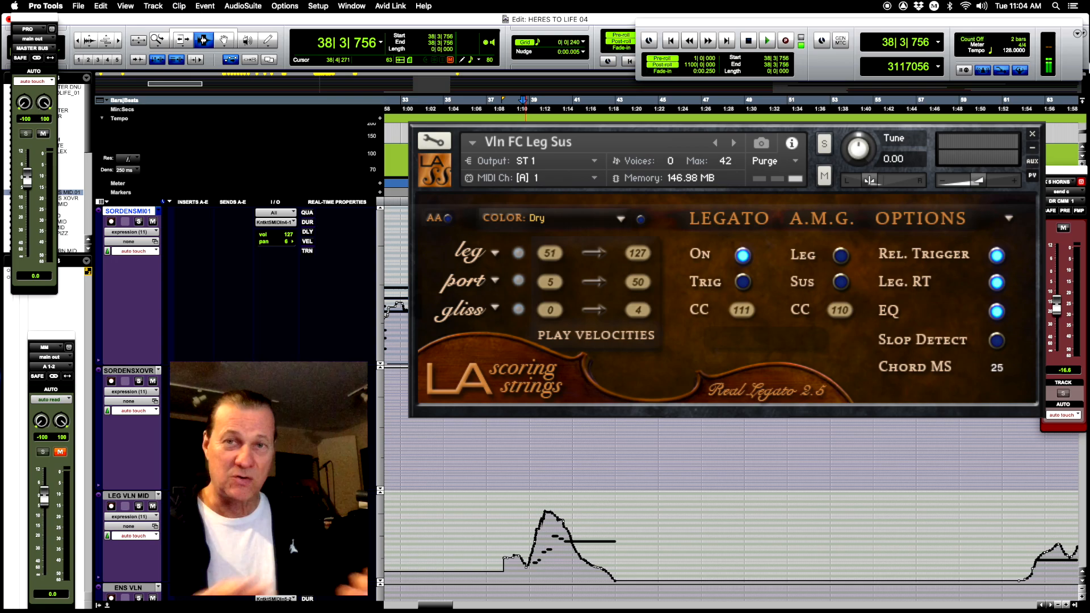
Close the Vln FC Leg Sus window, returning to SORDENSMI01 near bar 43.
{"action": "left_click", "coordinate": [767, 41]}
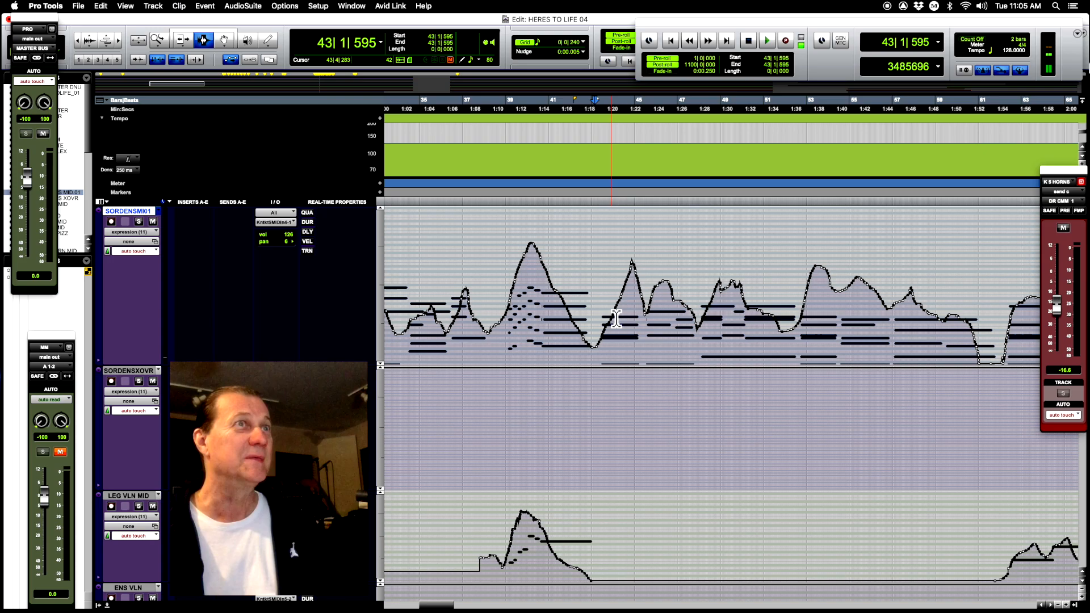
{"action": "left_click", "coordinate": [765, 41]}
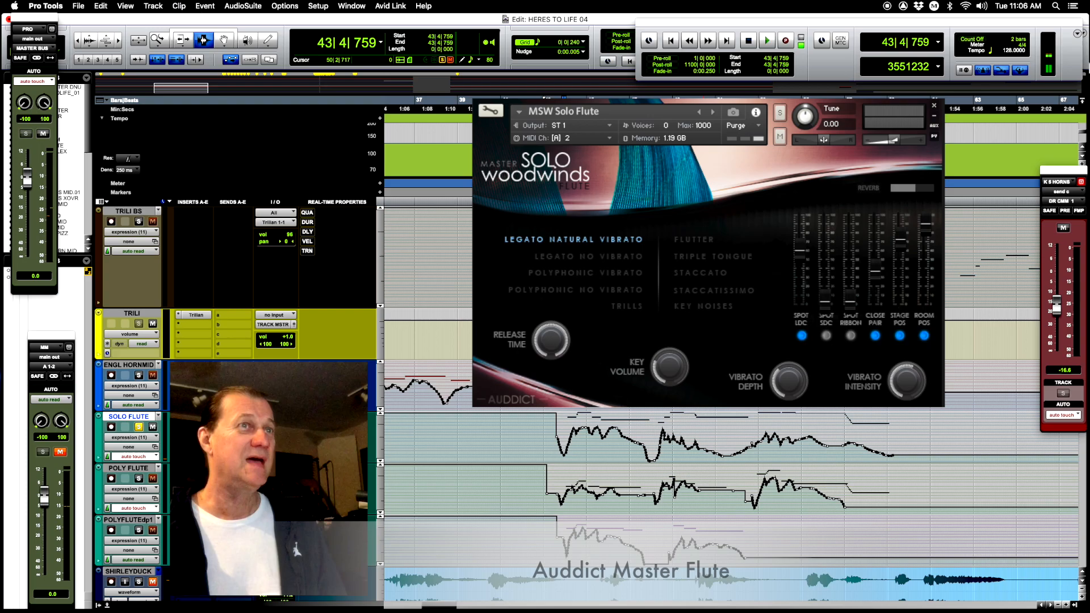
Close the MSW Solo Flute window, revealing the POLYFLUTEdp1 expression curve near bar 48.
{"action": "left_click", "coordinate": [766, 41]}
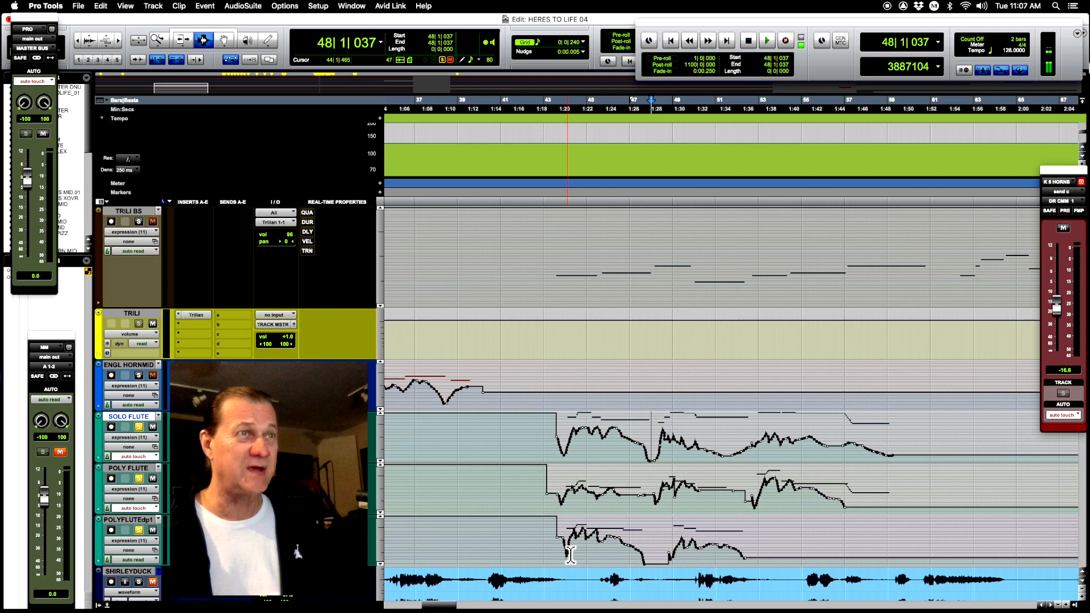
Play from bar 45 through the LD, FOSMAN and K5 HORNS/WINDS parts to about bar 60.
{"action": "left_click", "coordinate": [766, 41]}
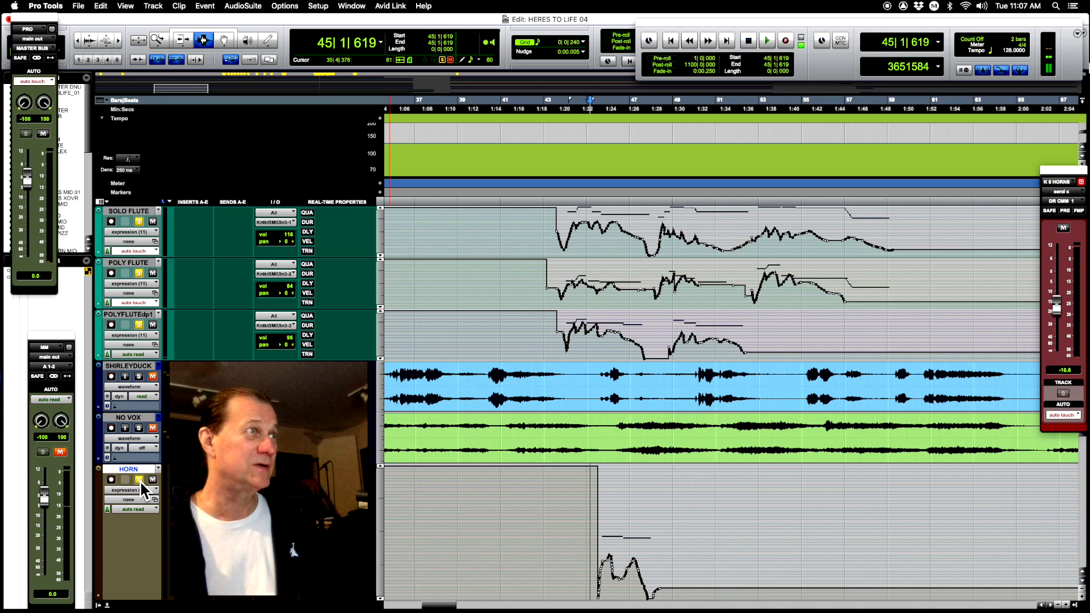
{"action": "left_click", "coordinate": [112, 481]}
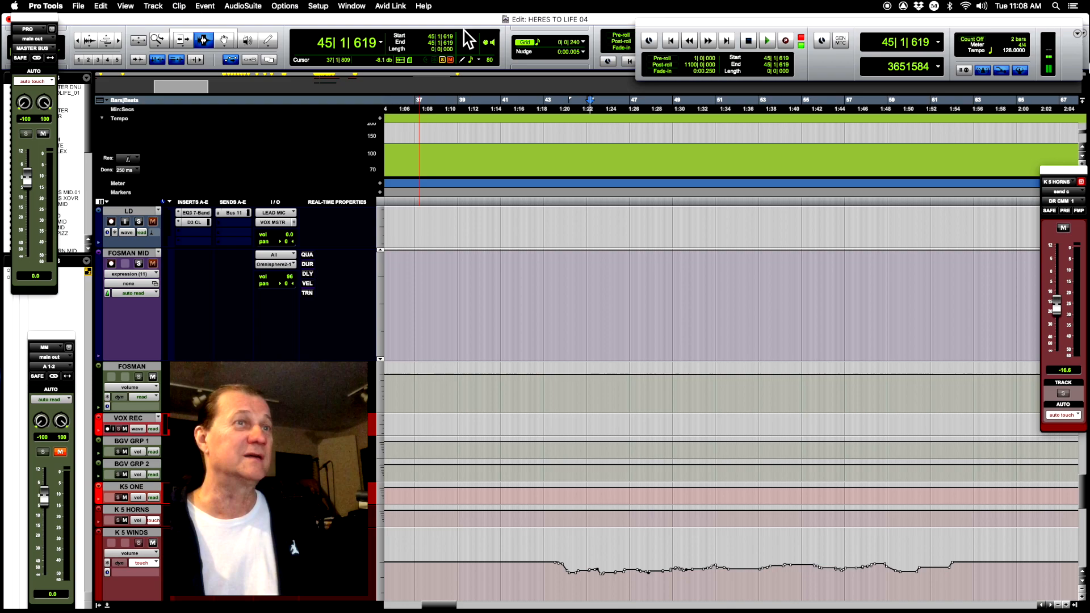
{"action": "left_click", "coordinate": [766, 39]}
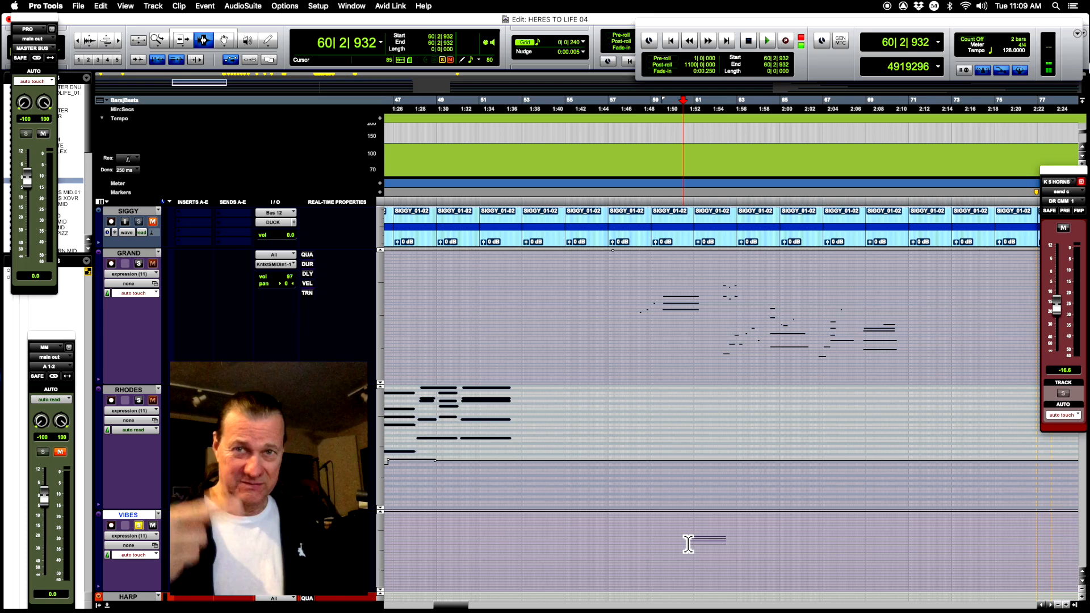
Play the Grand, Rhodes and vibraphone MIDI parts from bar 60 through bar 68.
{"action": "left_click", "coordinate": [766, 40]}
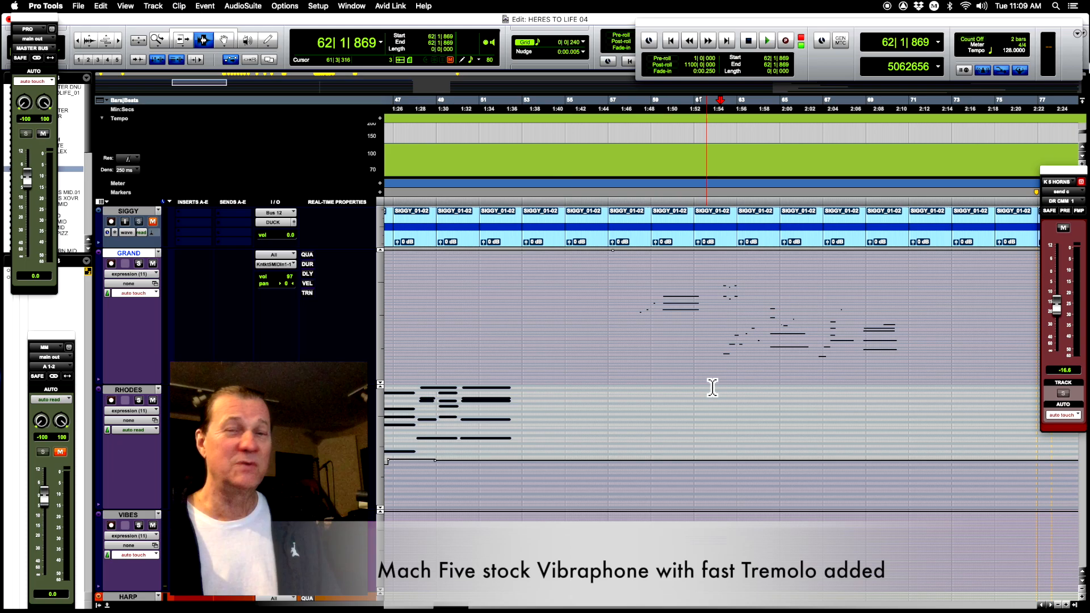
{"action": "left_click", "coordinate": [766, 41]}
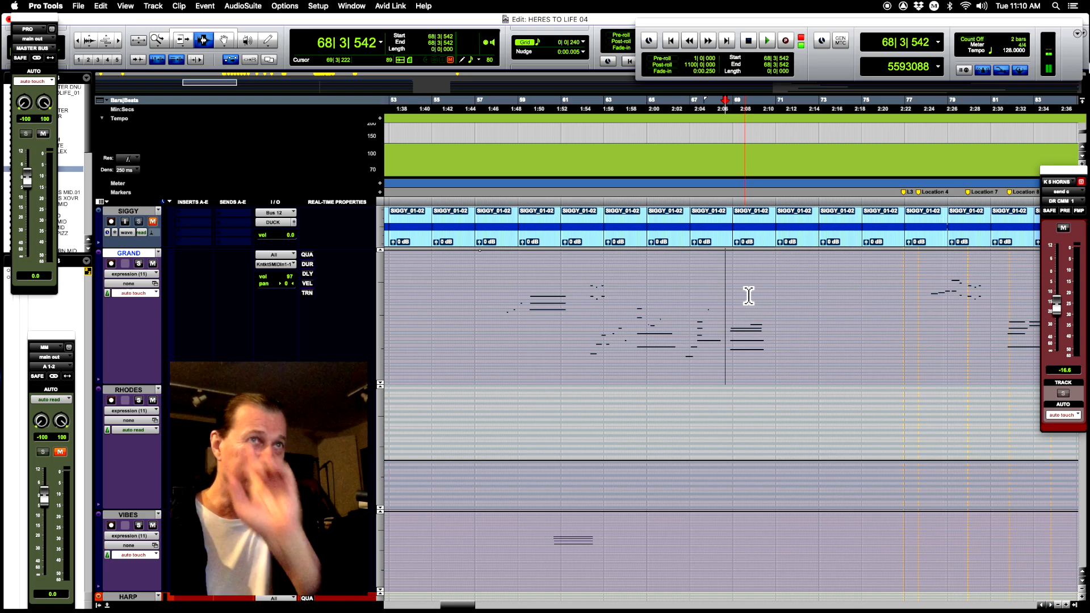
{"action": "left_click", "coordinate": [766, 41]}
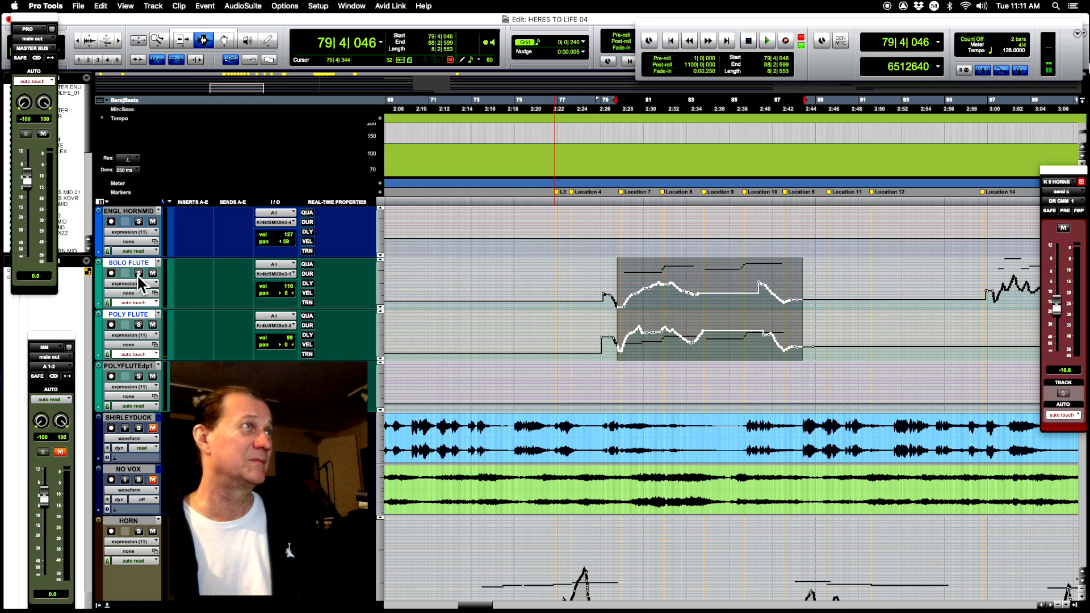
Play back the solo and poly flute expression curves from around bar 79.
{"action": "left_click", "coordinate": [767, 41]}
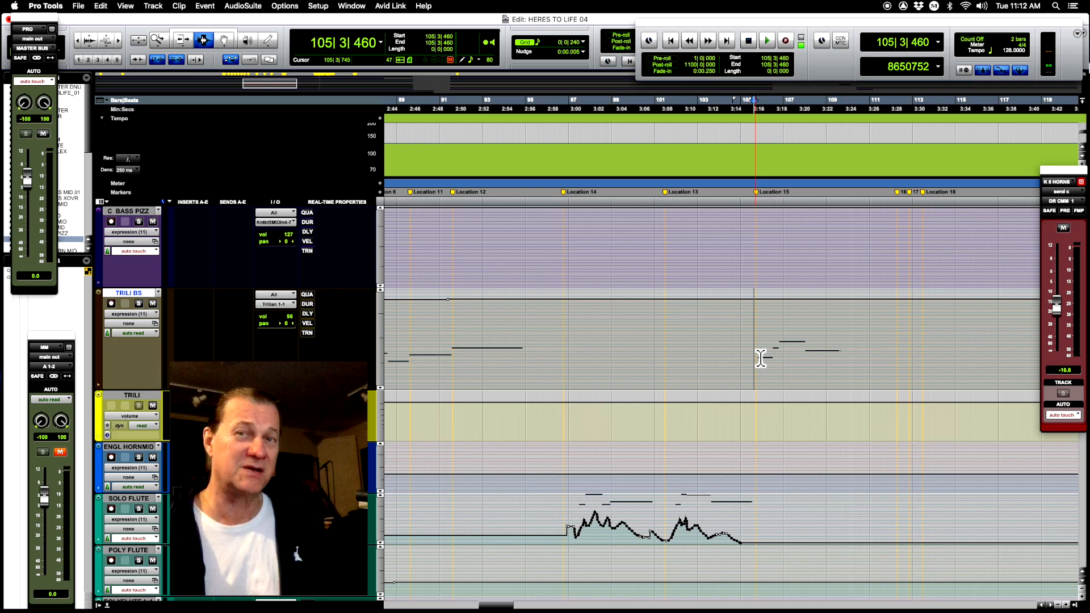
Play the C BASS PIZZ and TRILI BS notes from bar 105 with the flute expression.
{"action": "left_click", "coordinate": [766, 41]}
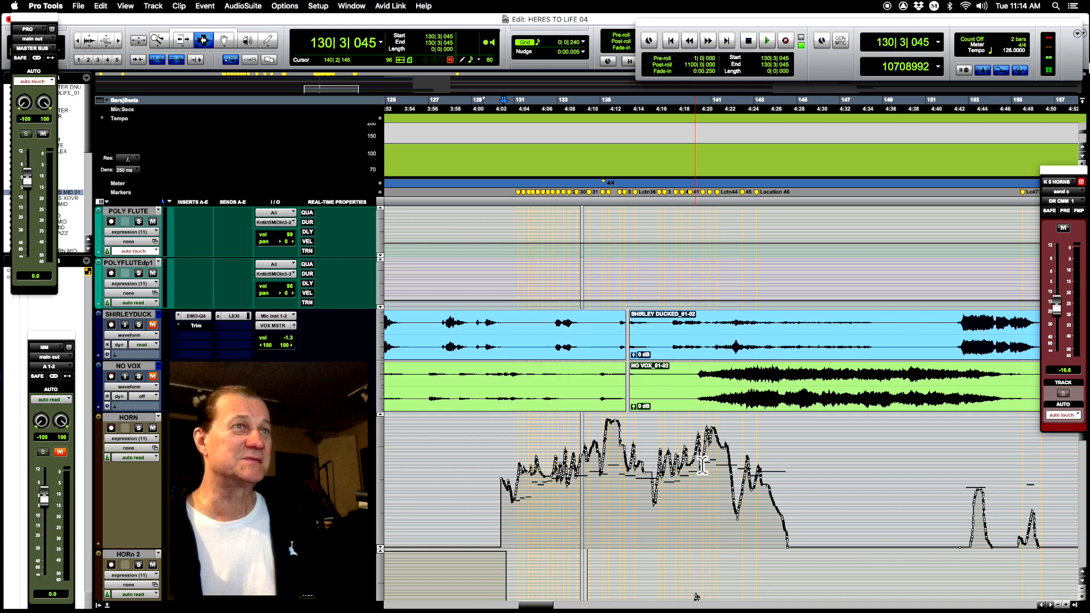
Play the HORN line and its expression automation from bar 130 against the vocals.
{"action": "left_click", "coordinate": [766, 41]}
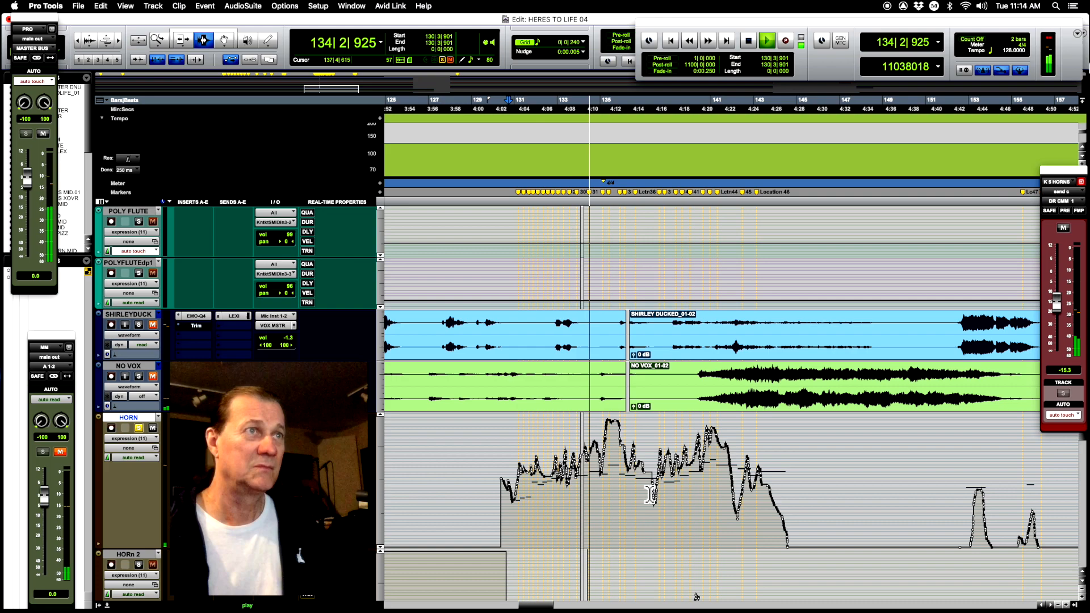
{"action": "left_click", "coordinate": [765, 40]}
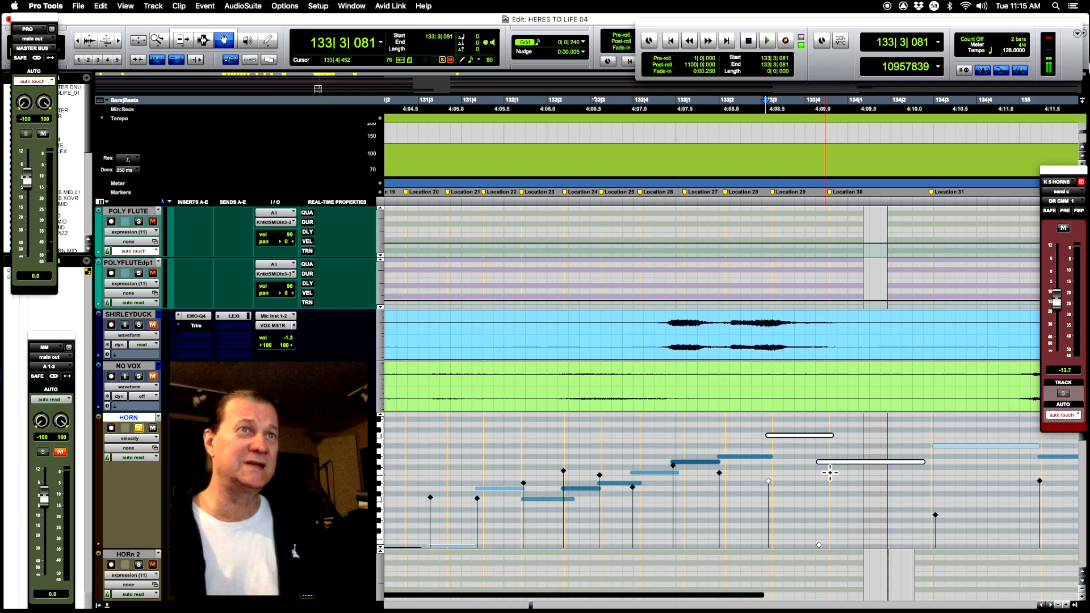
{"action": "left_click", "coordinate": [765, 41]}
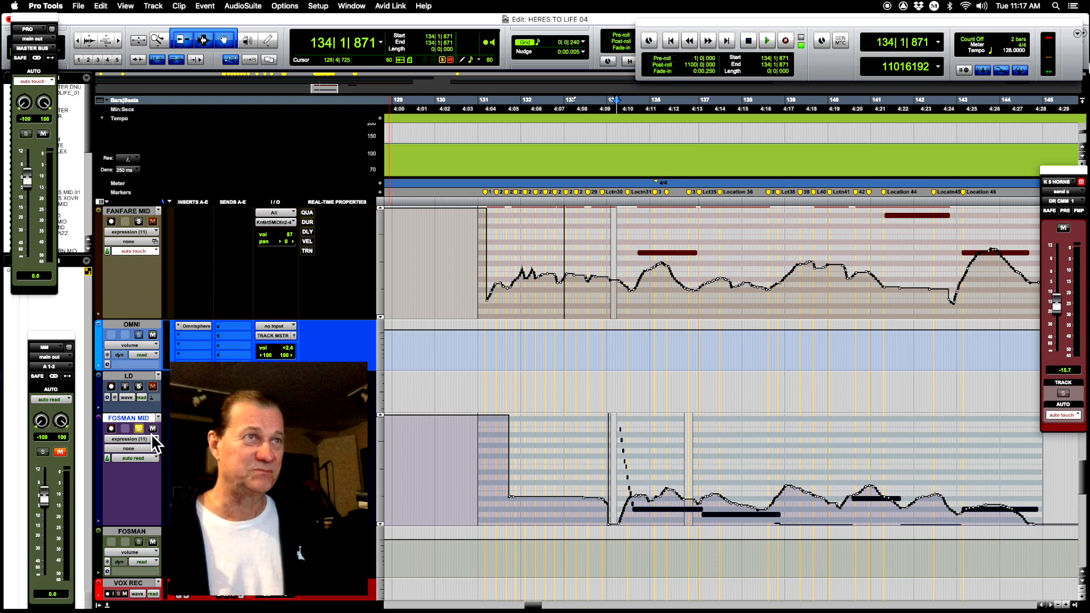
{"action": "left_click", "coordinate": [767, 40]}
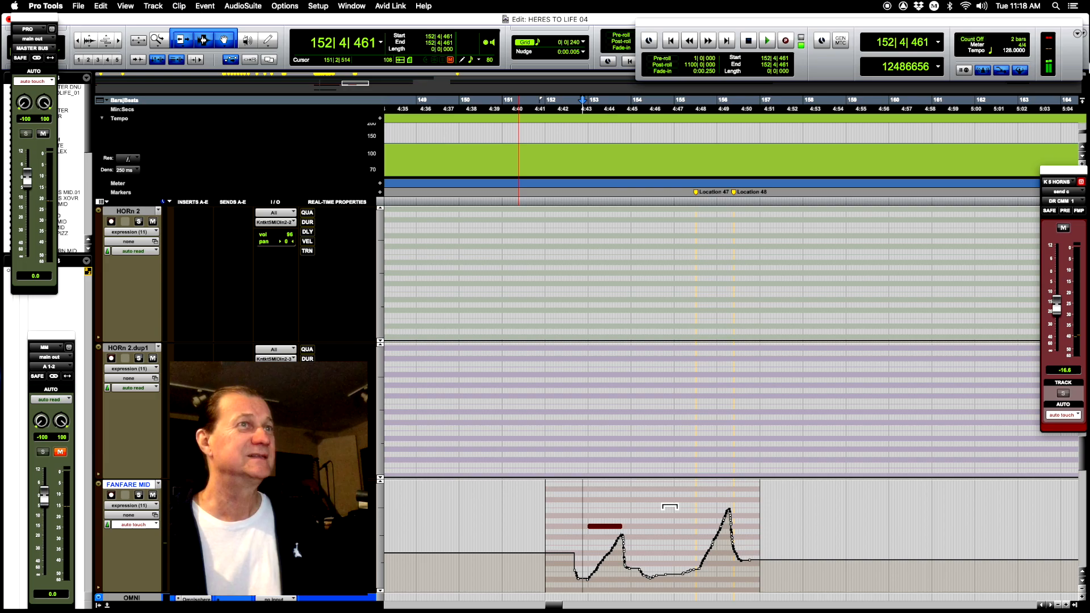
Show the HARP and SORDENSMI01 notes and expression curves around bar 152.
{"action": "left_click", "coordinate": [766, 41]}
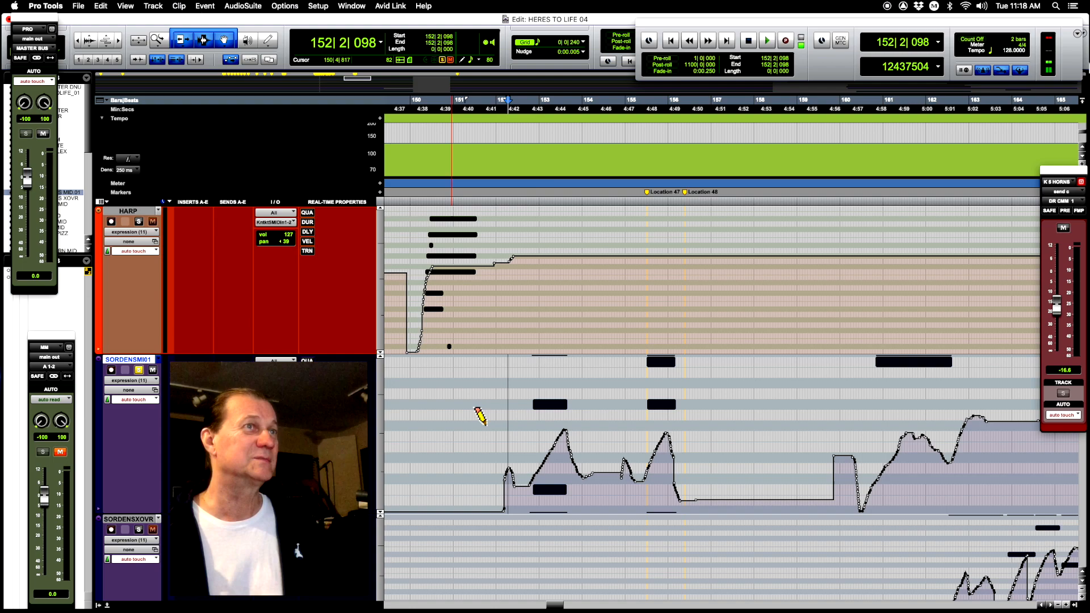
{"action": "left_click", "coordinate": [766, 41]}
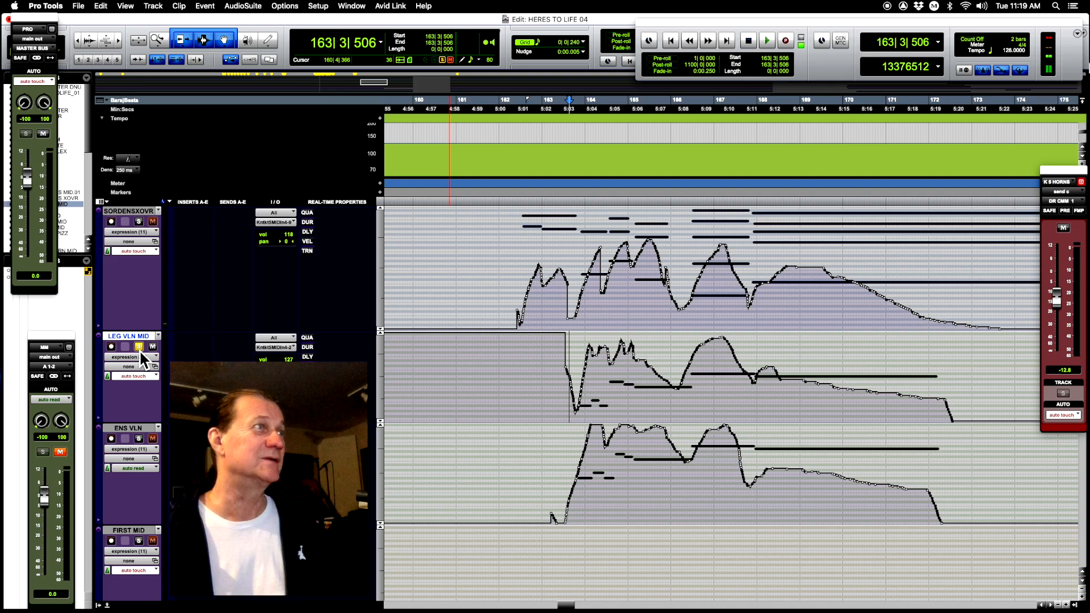
Play the LEG VLN MID and ENS VLN closing passage from around bar 162.
{"action": "left_click", "coordinate": [766, 40]}
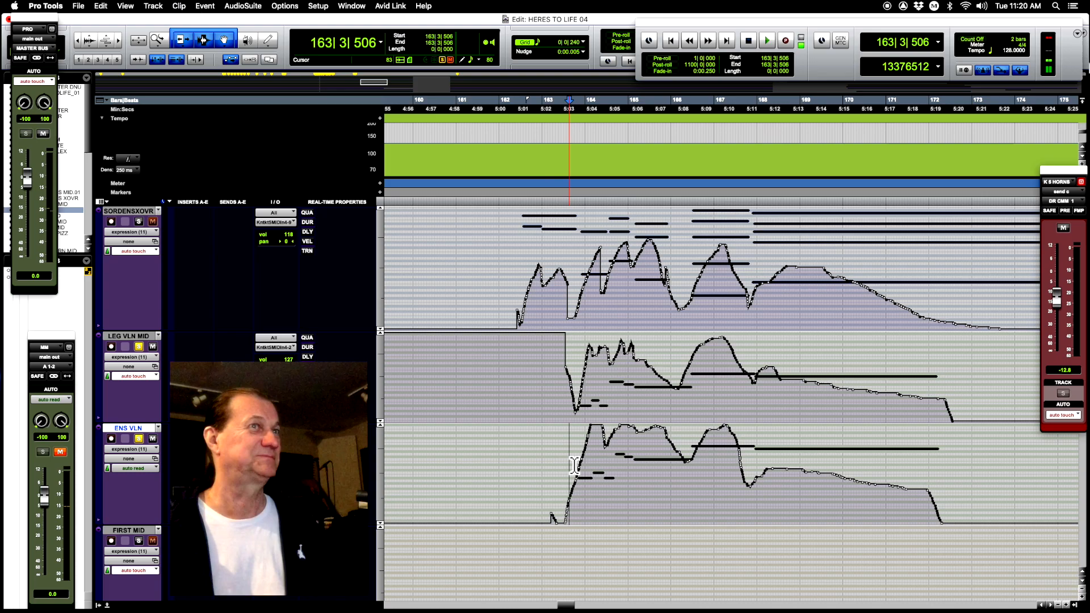
{"action": "left_click", "coordinate": [767, 40]}
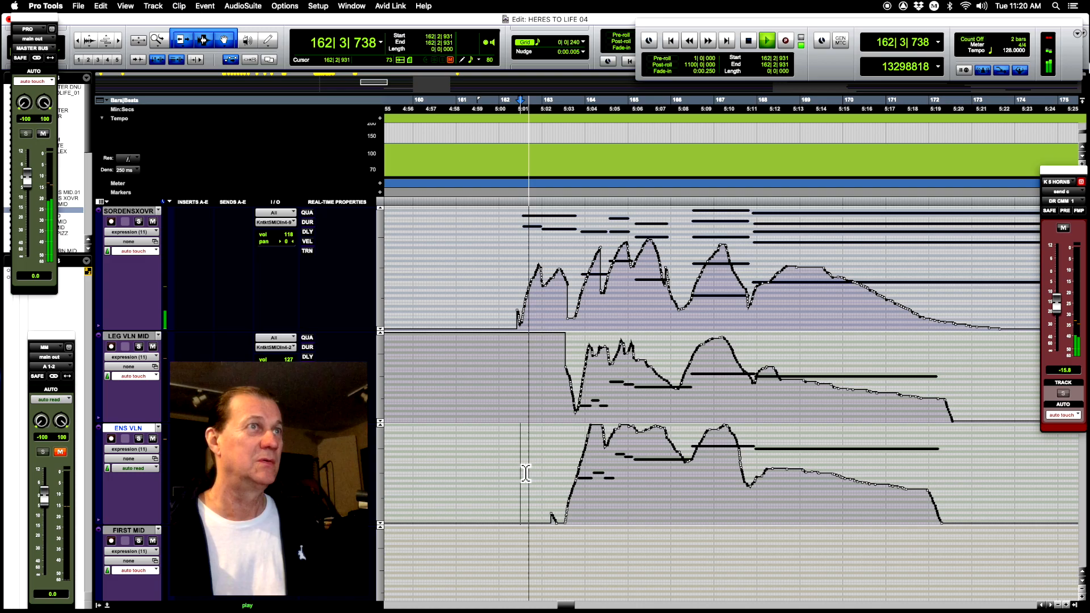